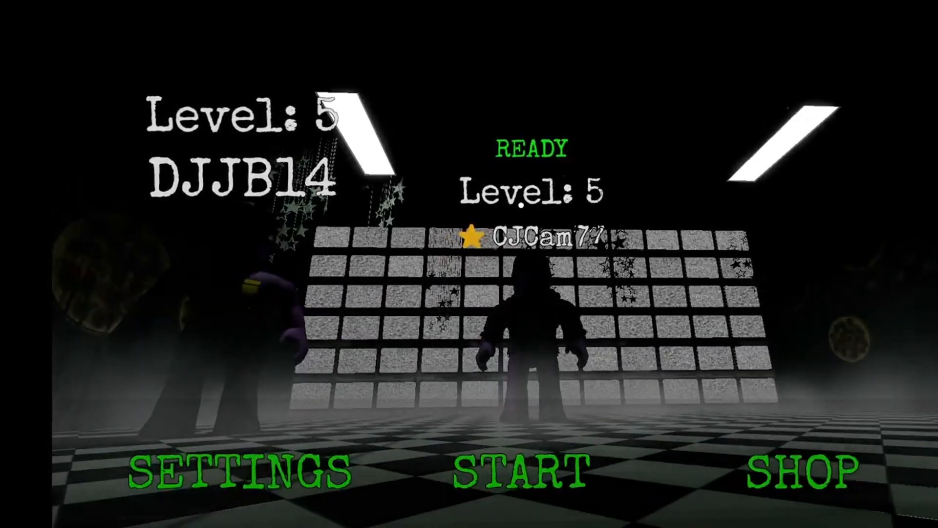
# Start the night from the lobby menu and bring up the camera monitor
pyautogui.click(521, 467)
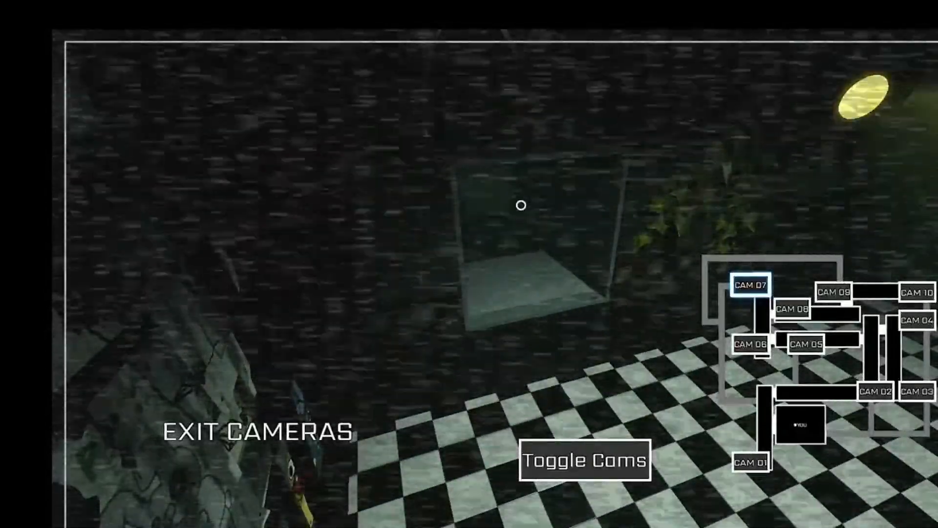
# Cycle through several CAM feeds on the map, then exit the cameras toward the maintenance panel
pyautogui.click(834, 292)
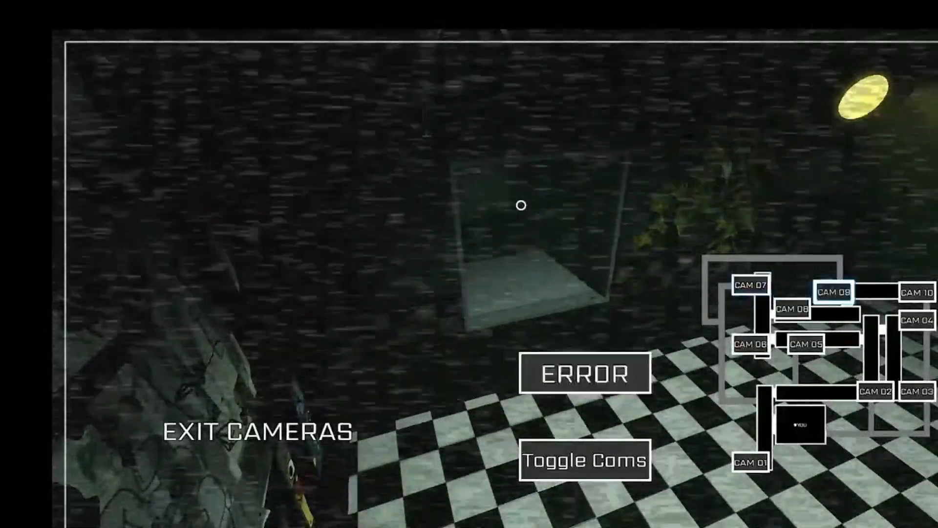
pyautogui.click(753, 285)
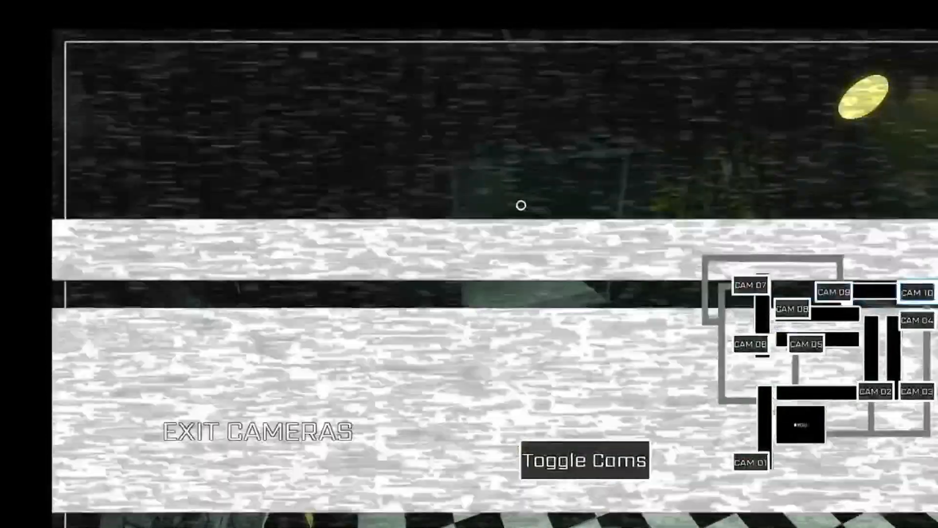
pyautogui.click(790, 310)
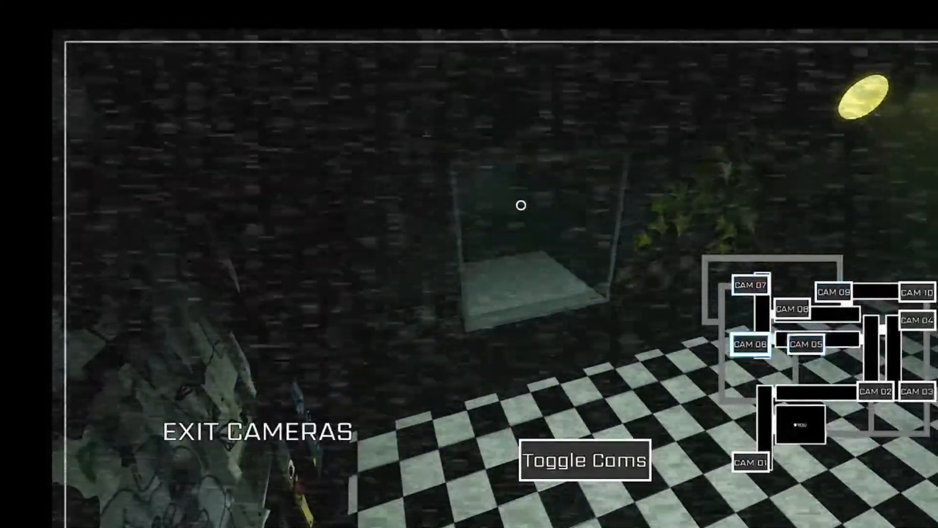
pyautogui.click(791, 308)
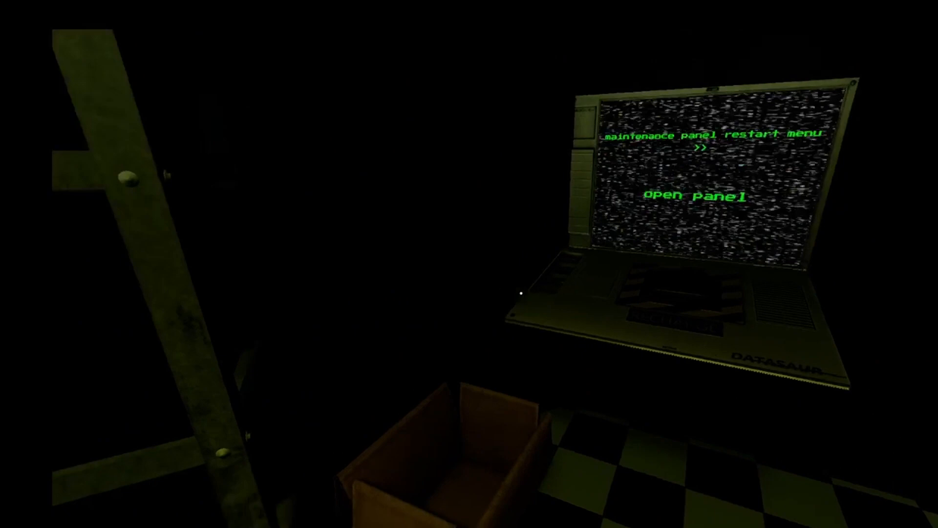
# View the maintenance terminal's system restart menu, close it and hold out until 6 AM
pyautogui.click(694, 195)
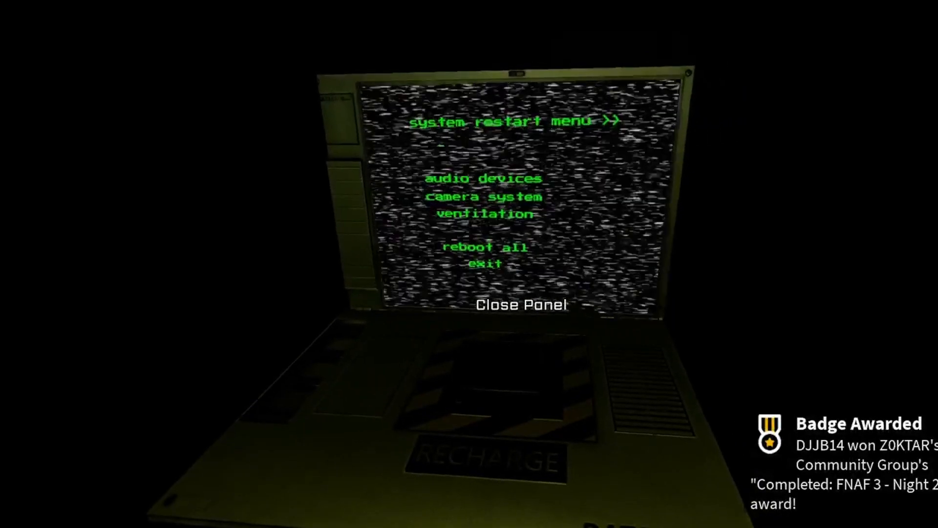
pyautogui.click(519, 305)
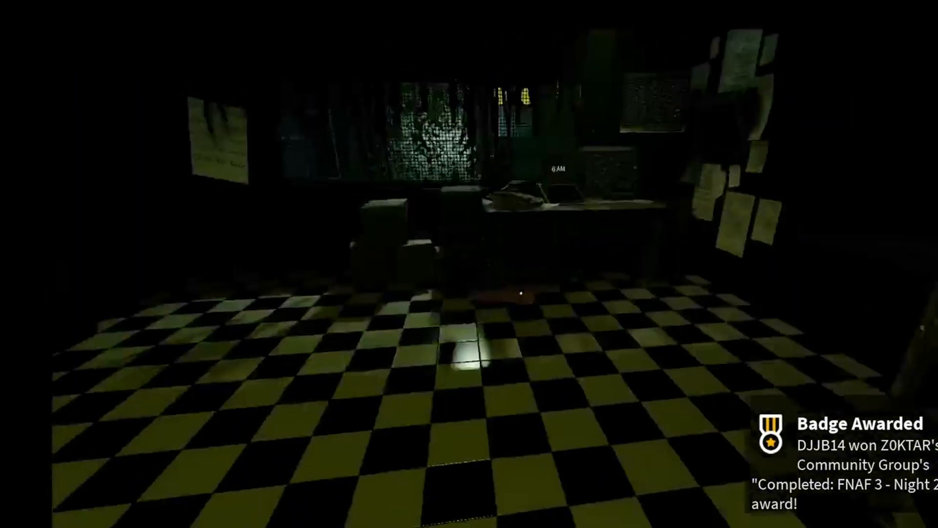